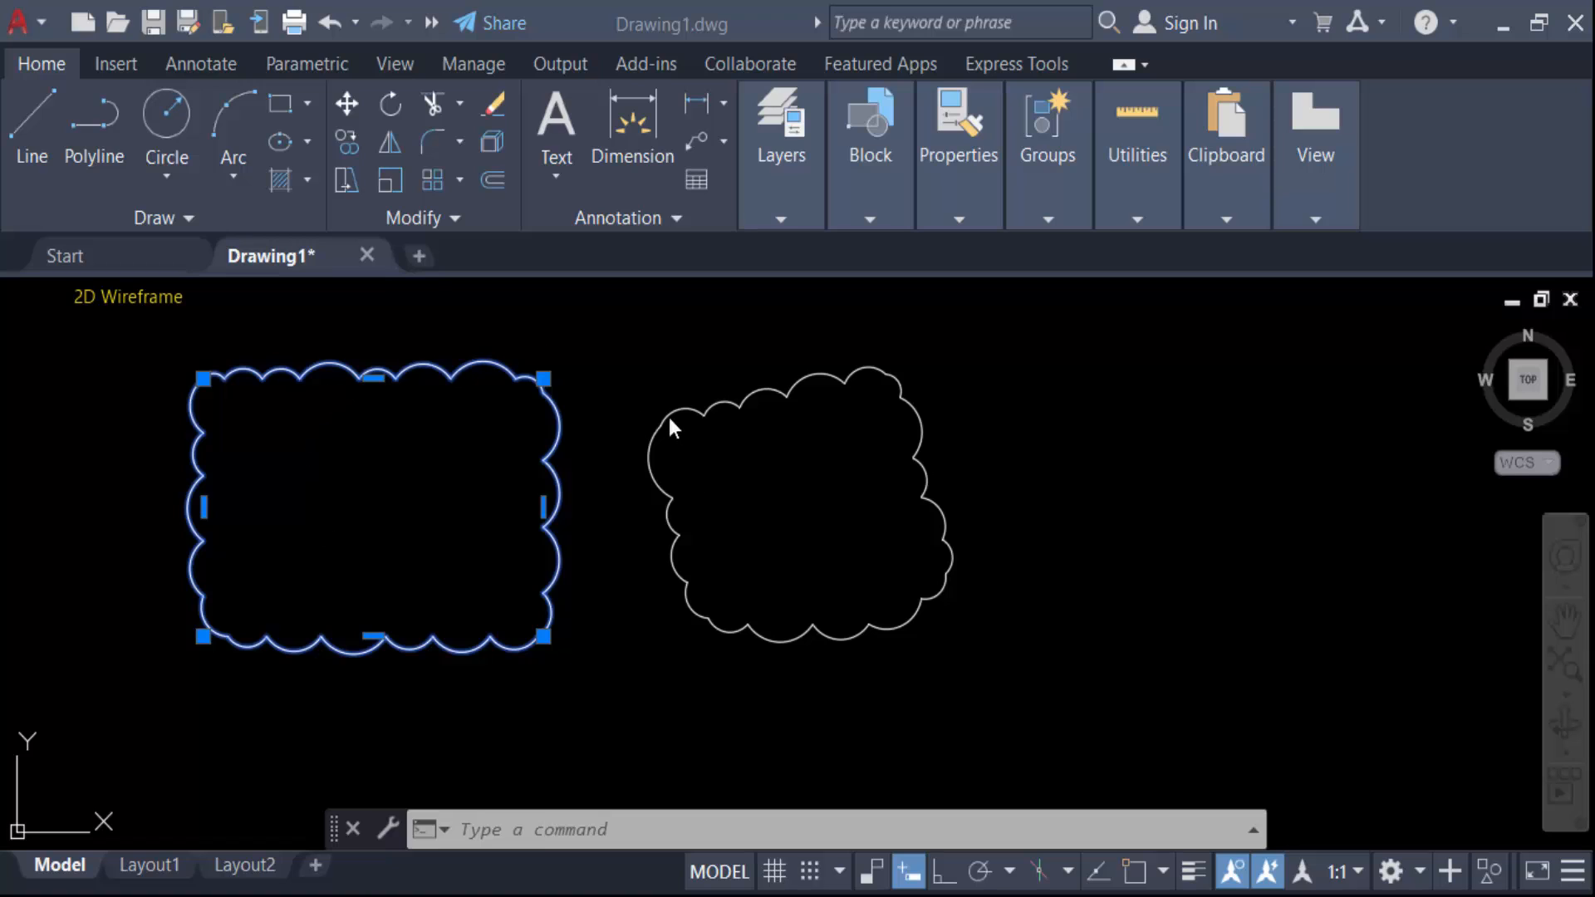
pyautogui.moveTo(234, 376)
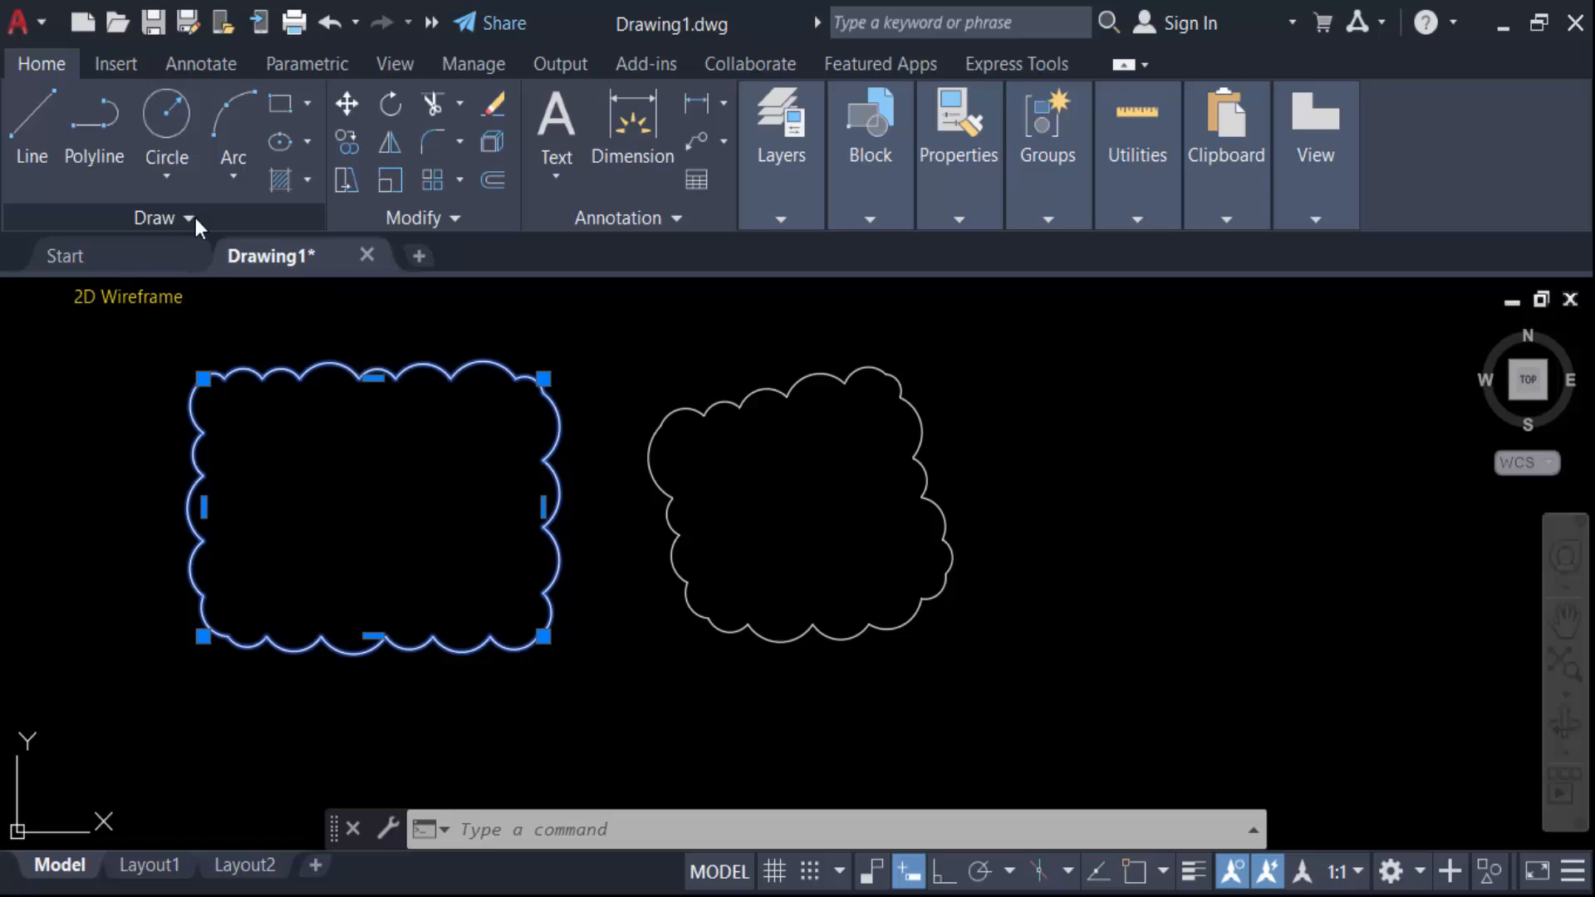
# Expand the Draw panel on the Home ribbon to reveal its extra tools.
pyautogui.click(190, 218)
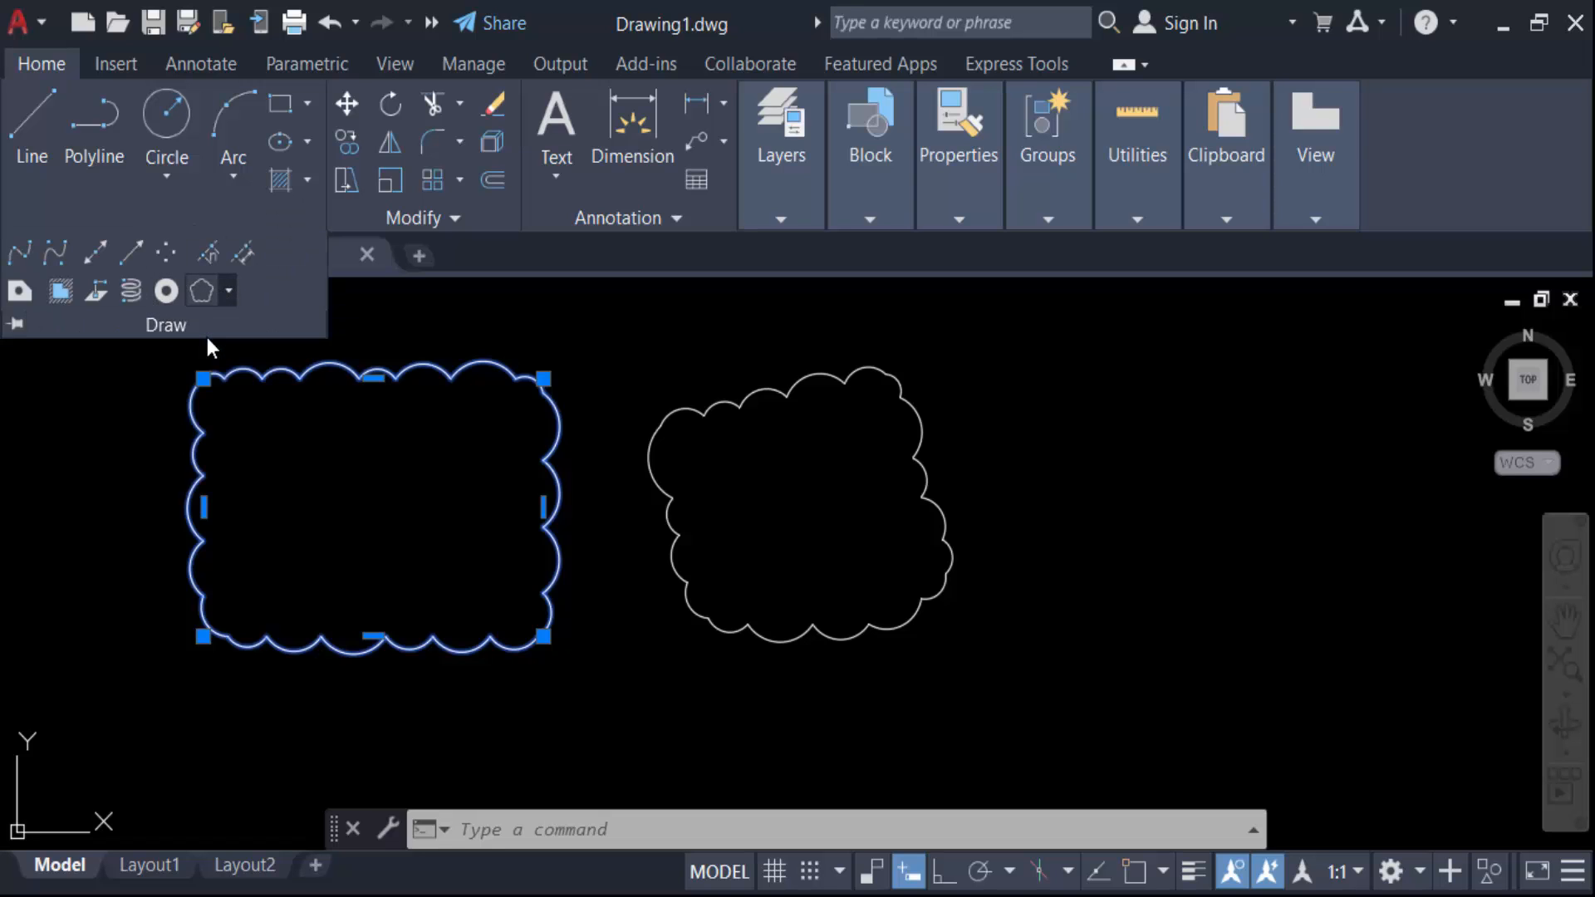
# Redraw the left revision cloud with arc length 4, keeping the arc direction unreversed.
pyautogui.click(166, 290)
pyautogui.write('A')
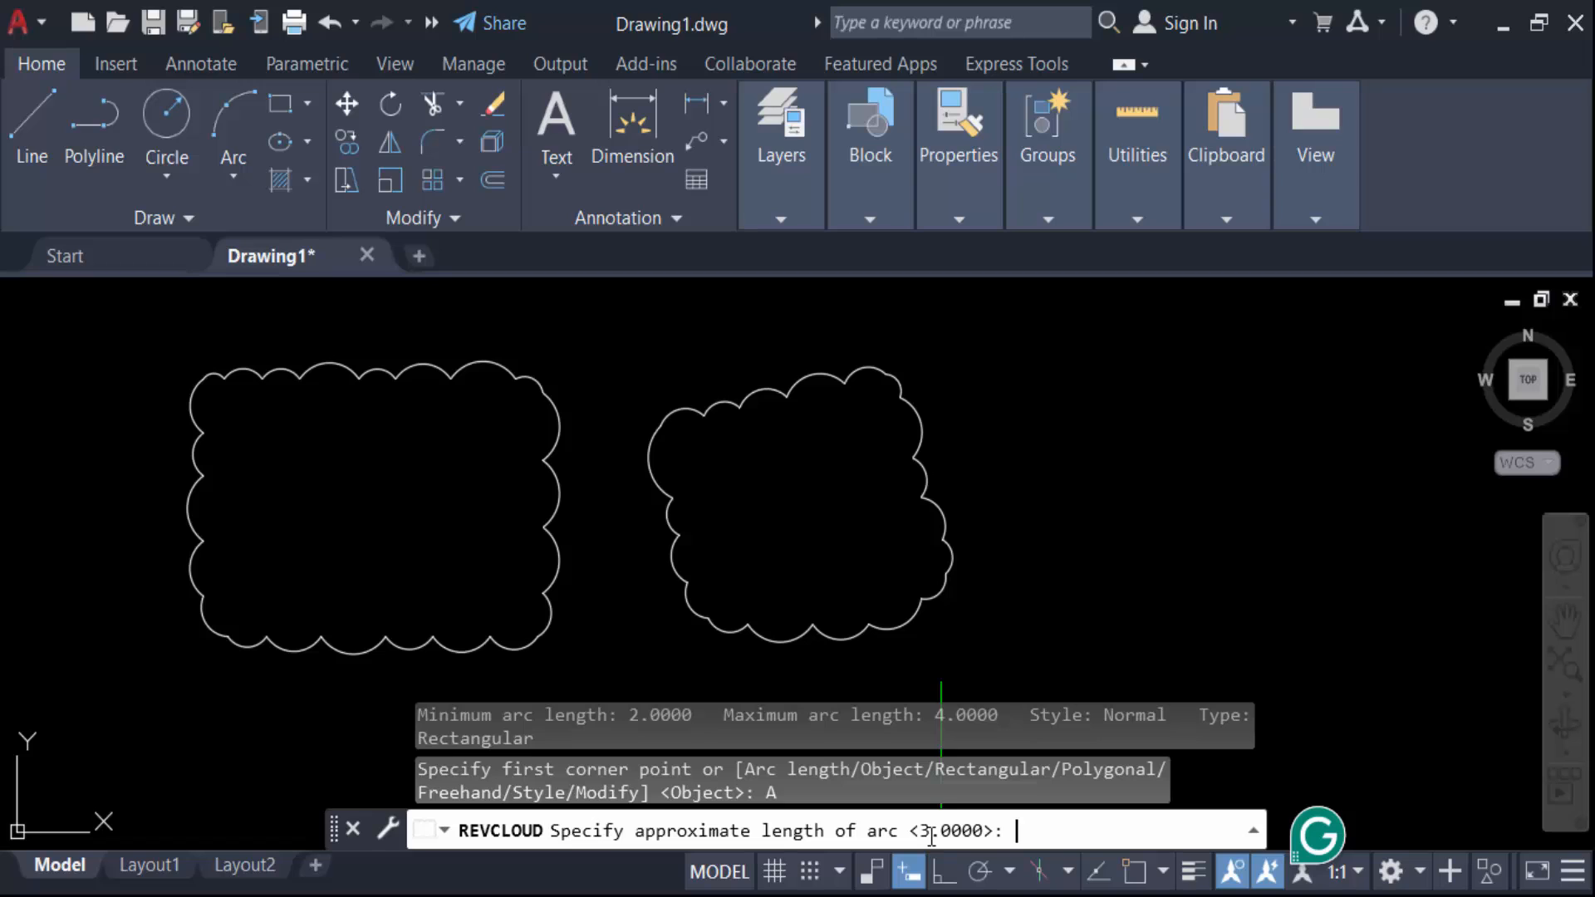
pyautogui.write('4')
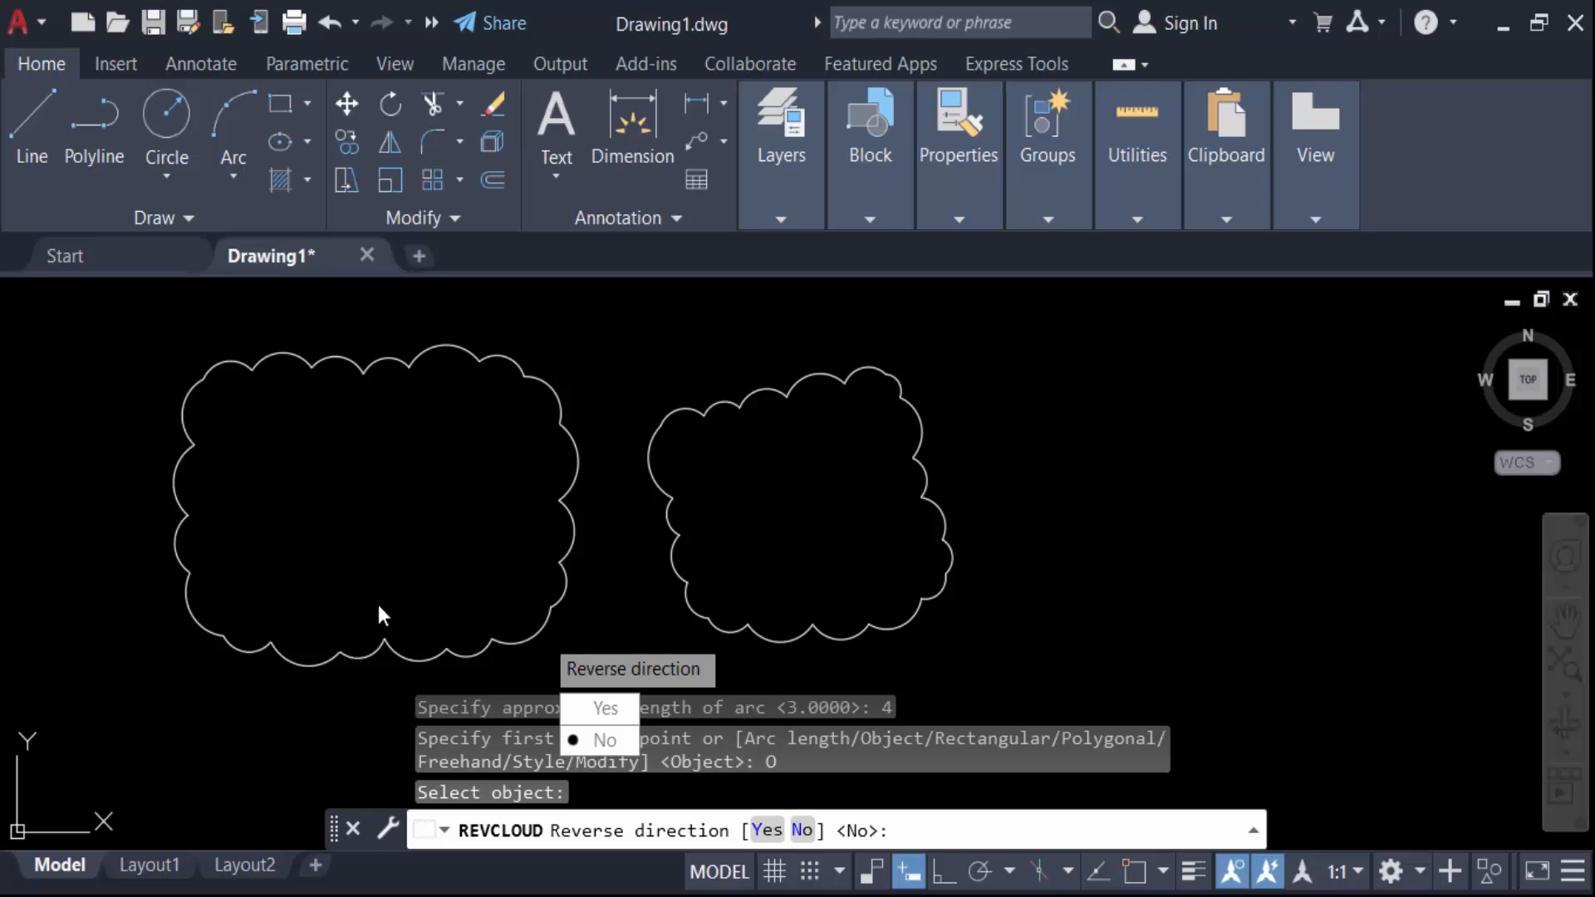
pyautogui.moveTo(590, 679)
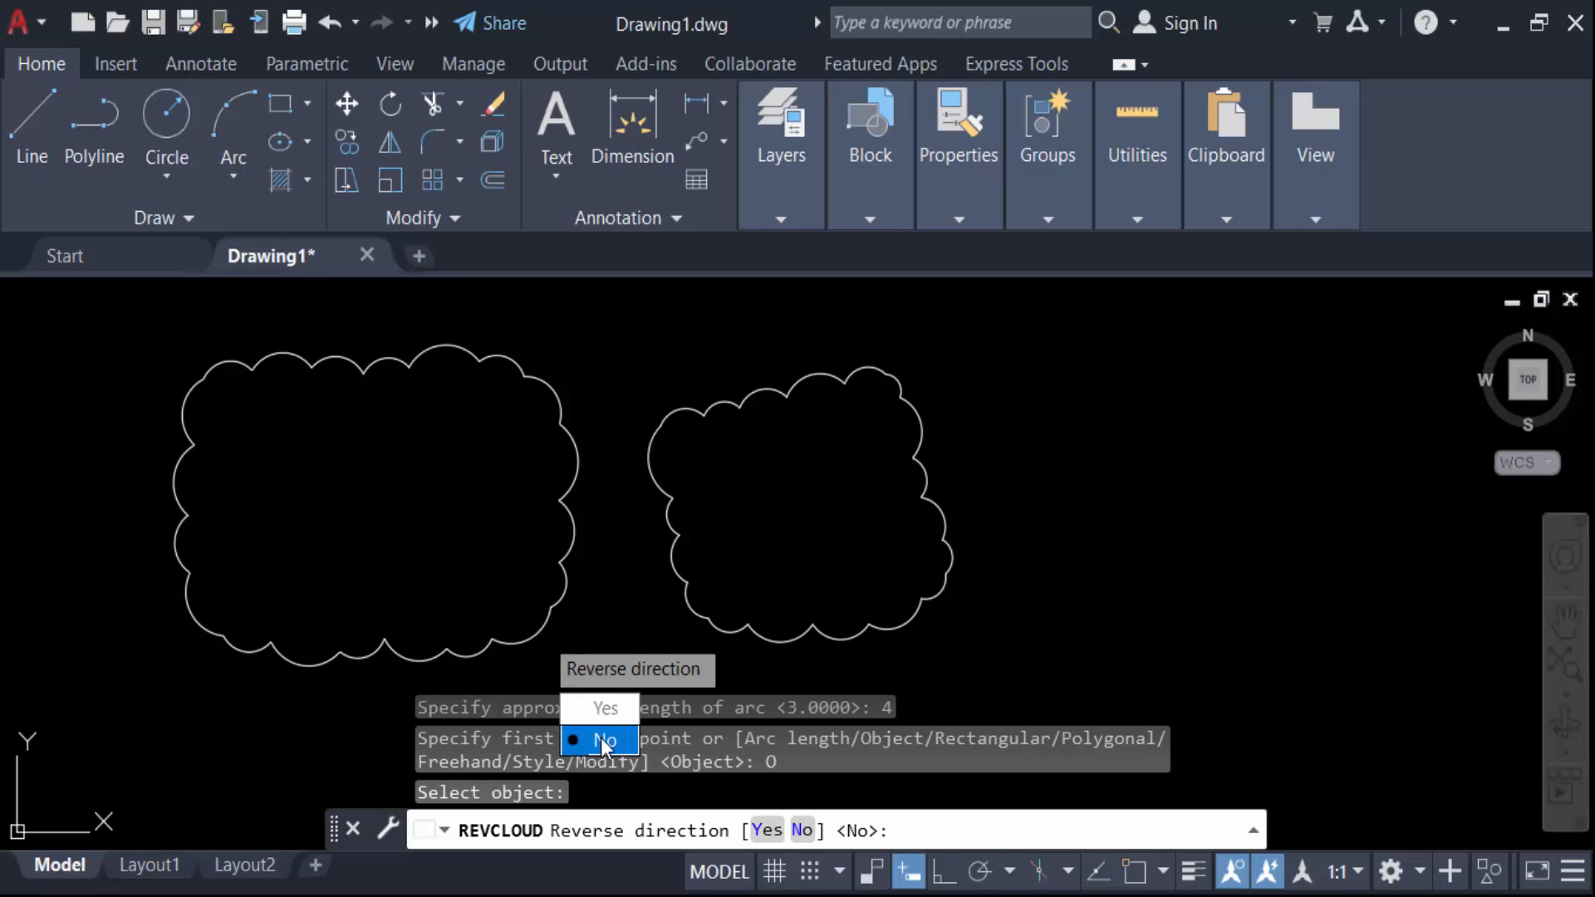
pyautogui.click(608, 740)
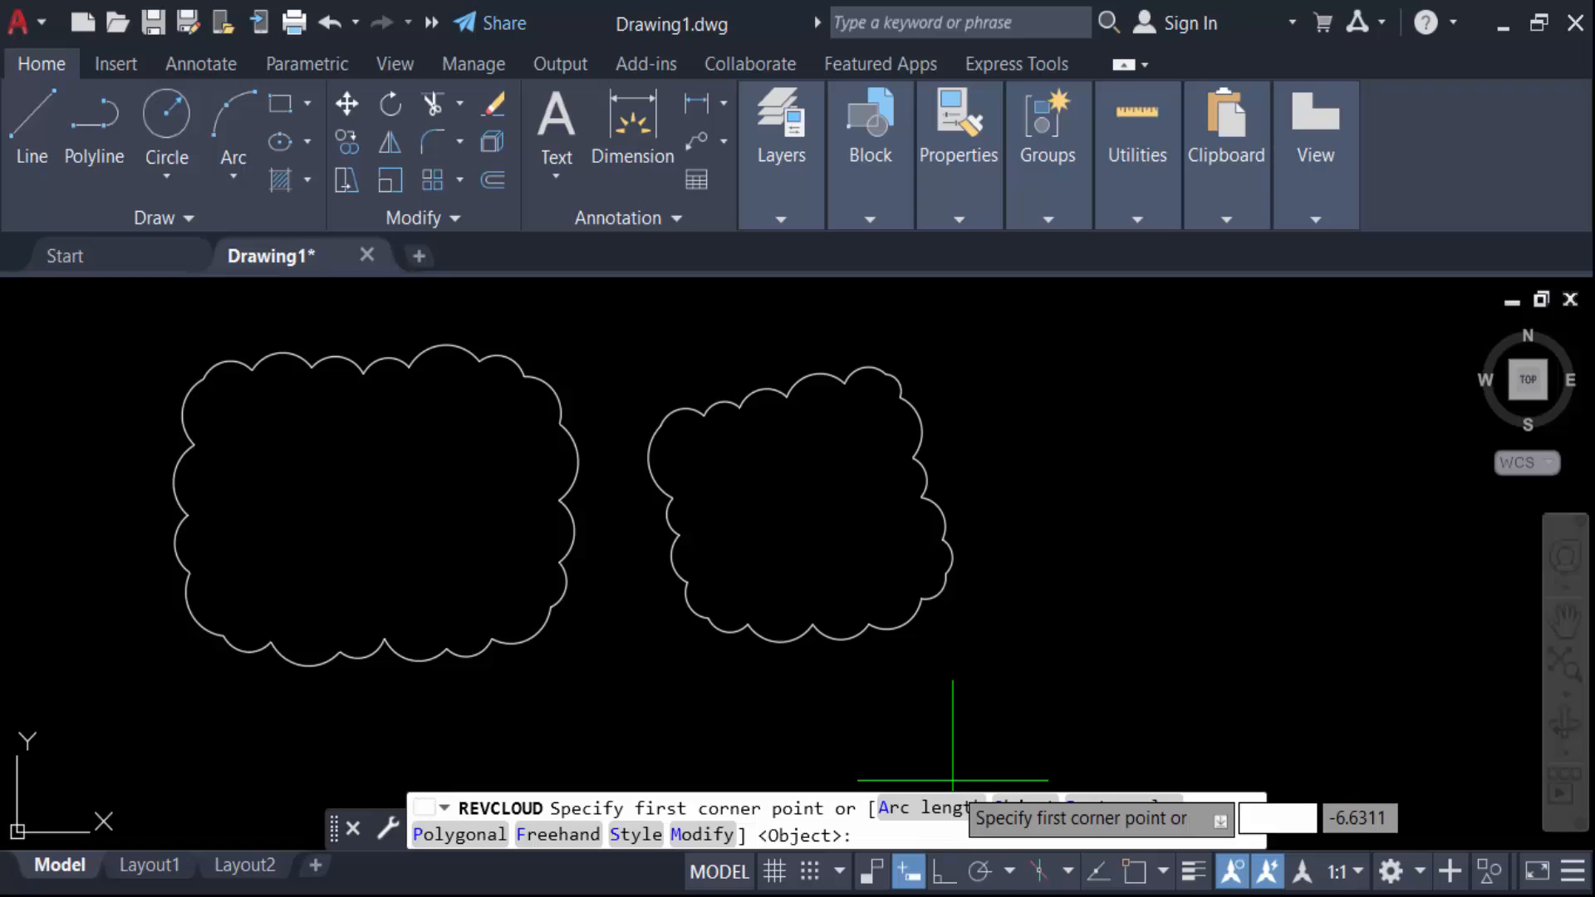
# Re-apply the left revision cloud with arc length 6 and reversed arc direction.
pyautogui.write('A')
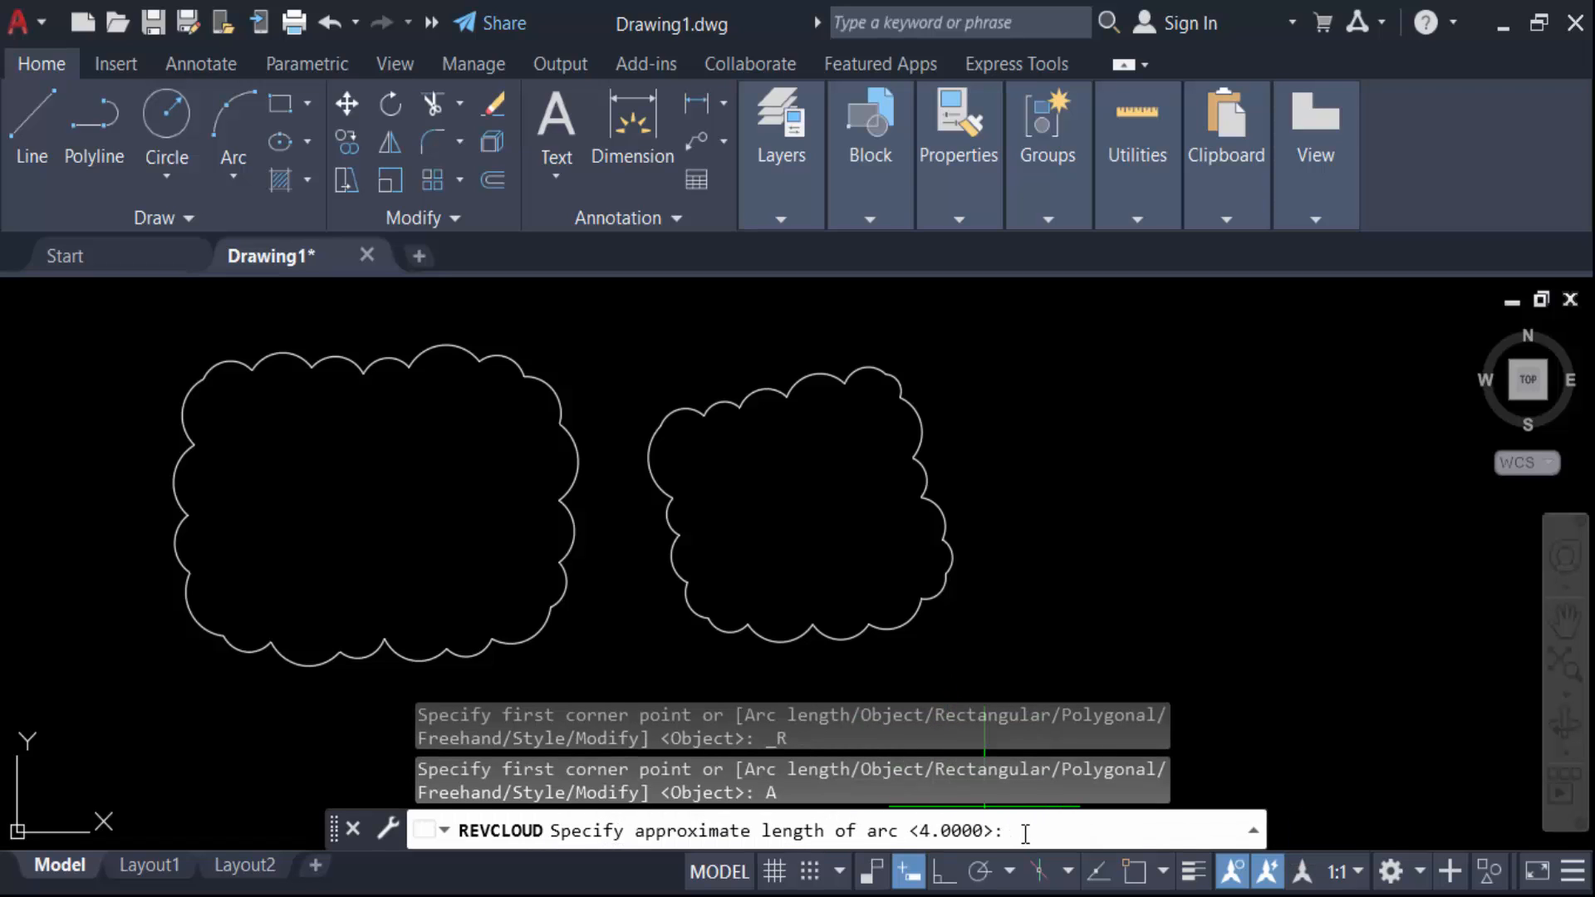
pyautogui.write('6')
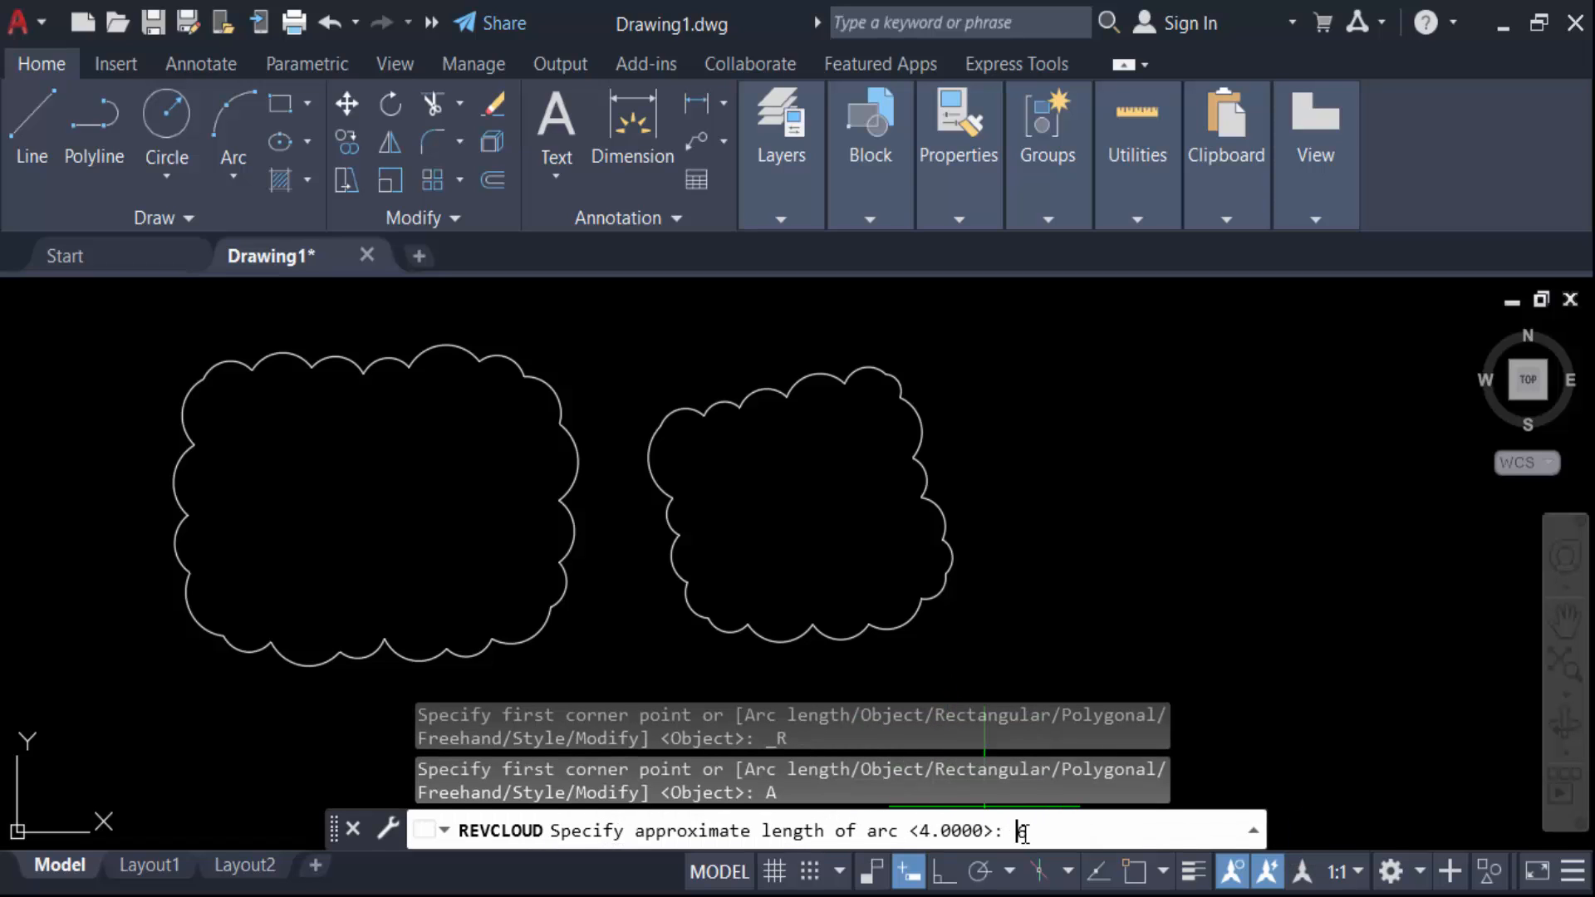
pyautogui.press('enter')
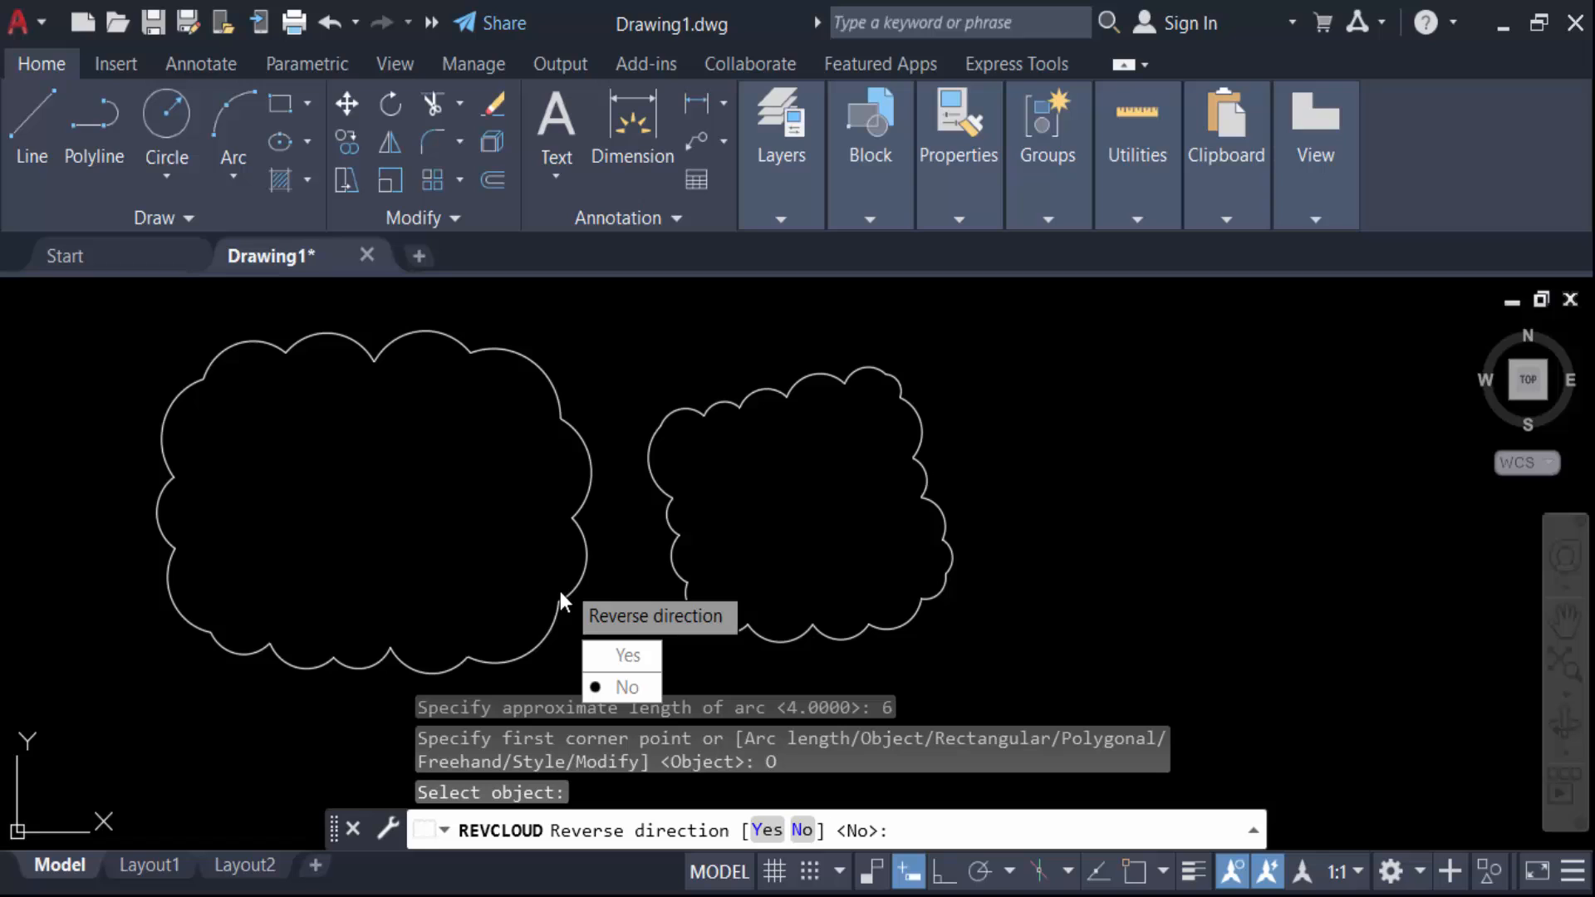
pyautogui.moveTo(471, 607)
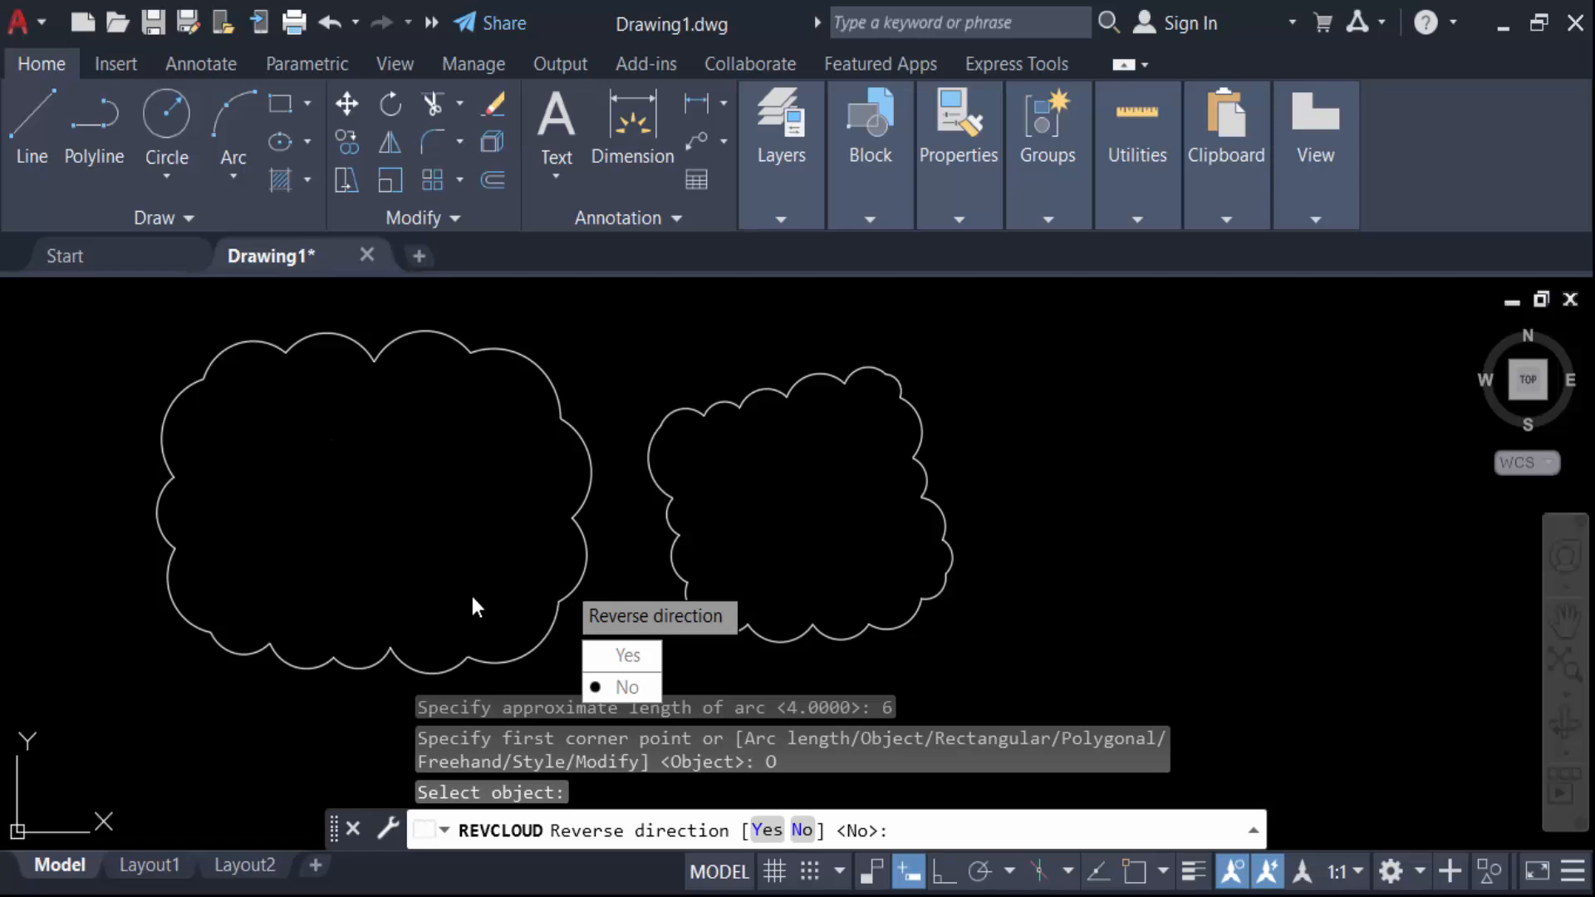
pyautogui.click(627, 655)
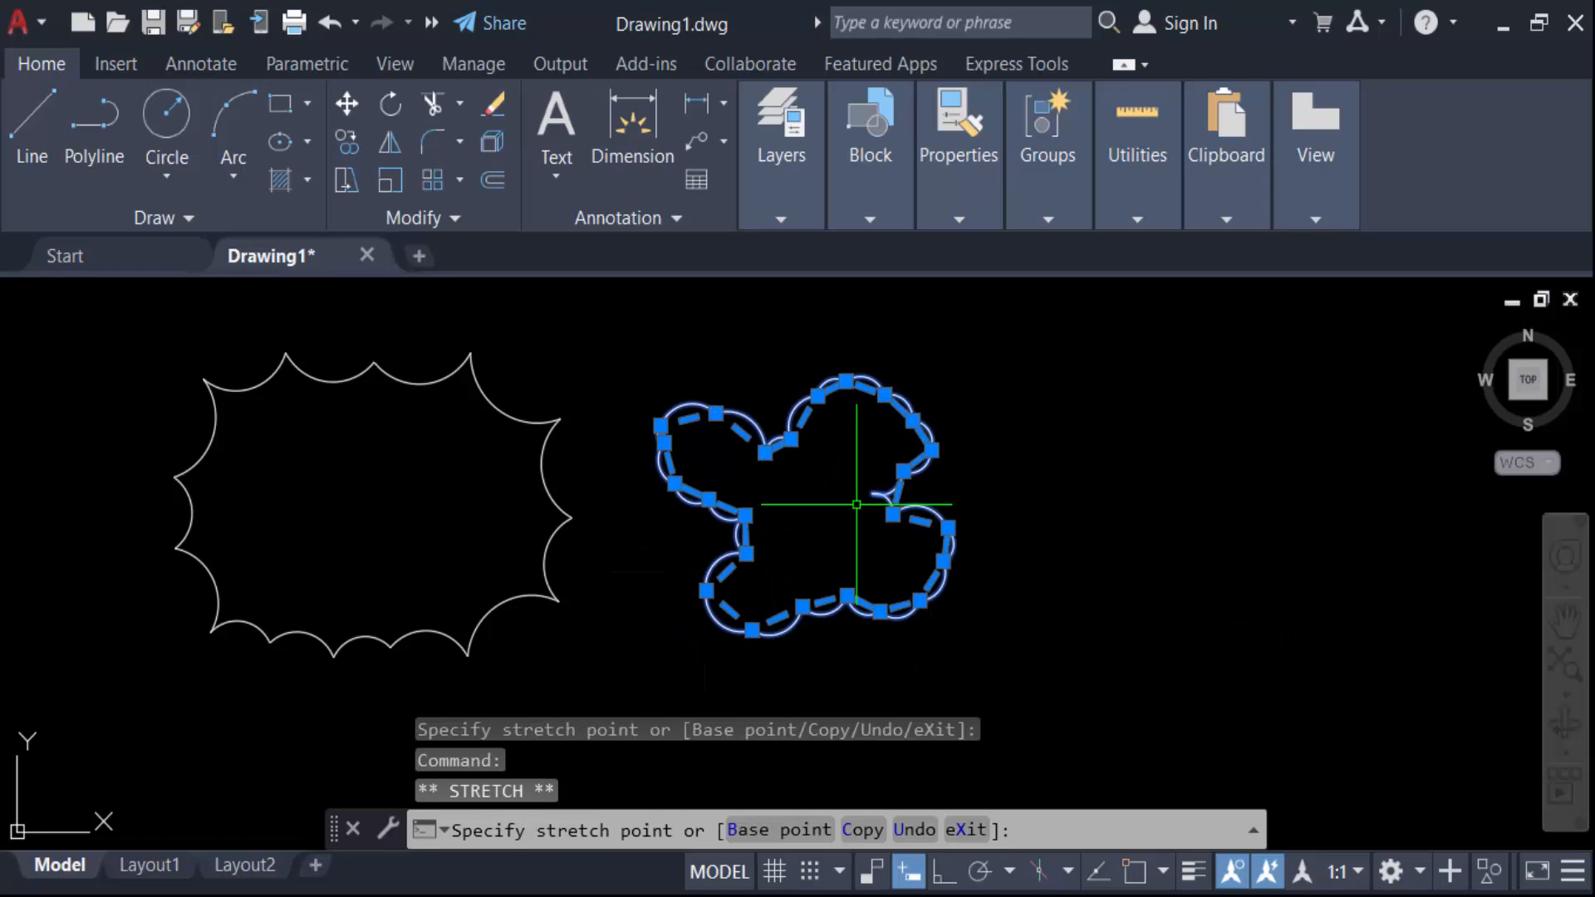
# Finish dragging the right cloud's grips and deselect it.
pyautogui.press('Escape')
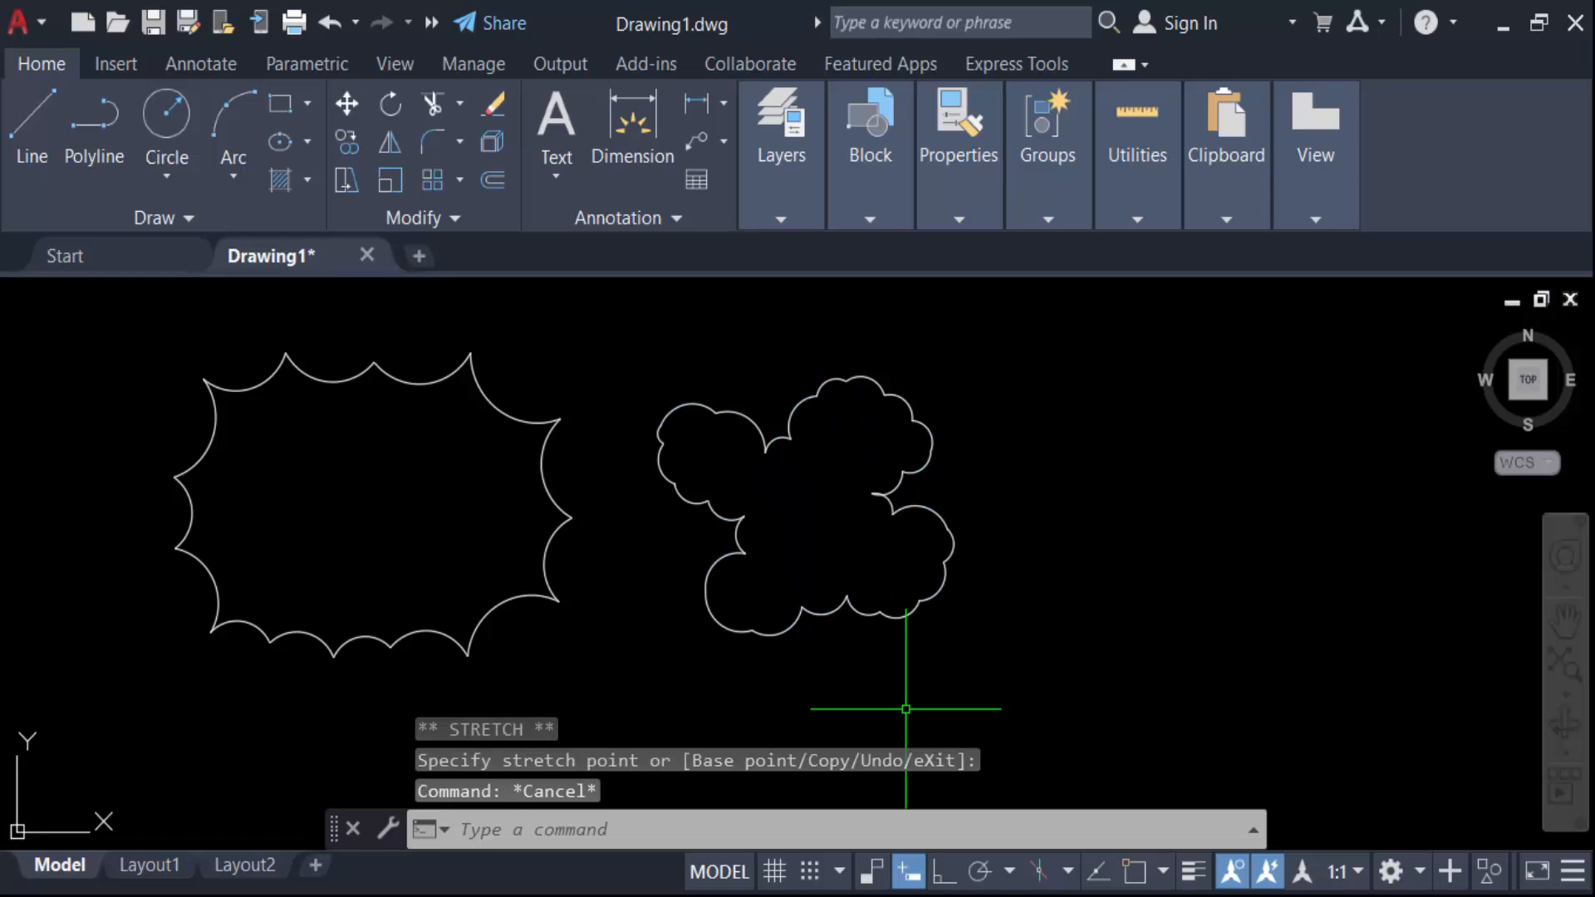